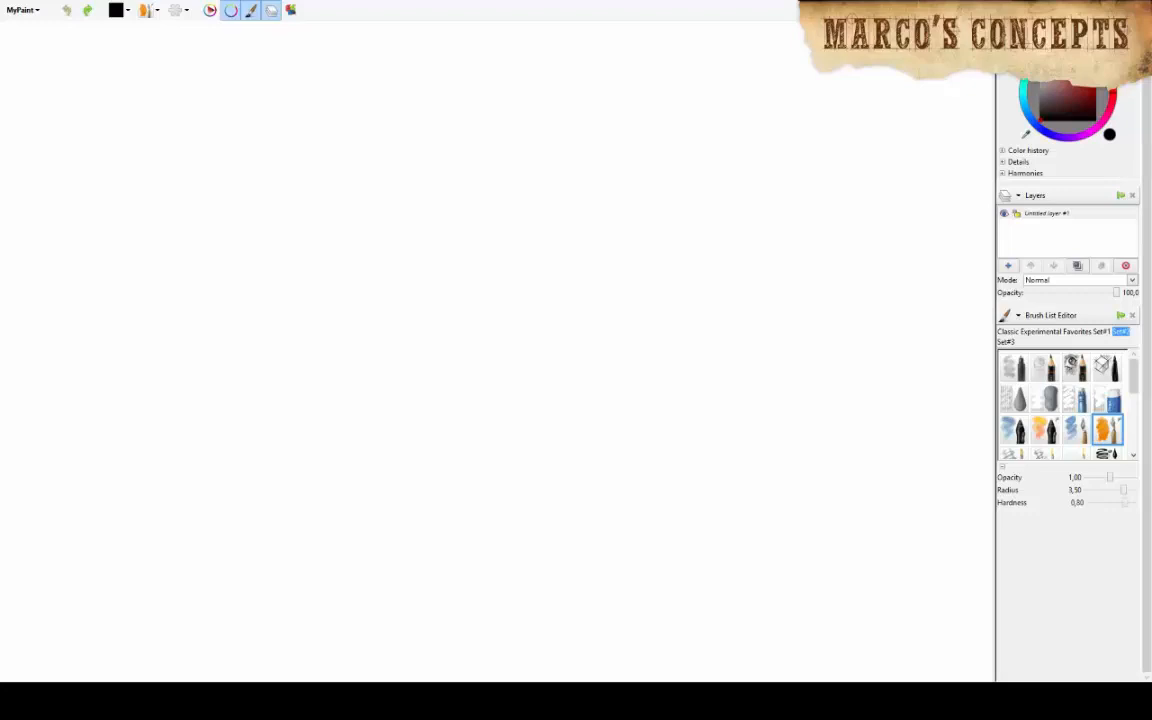
- Add a new layer for the courtyard sketch, then make the lower layer active for painting
left_click(1008, 265)
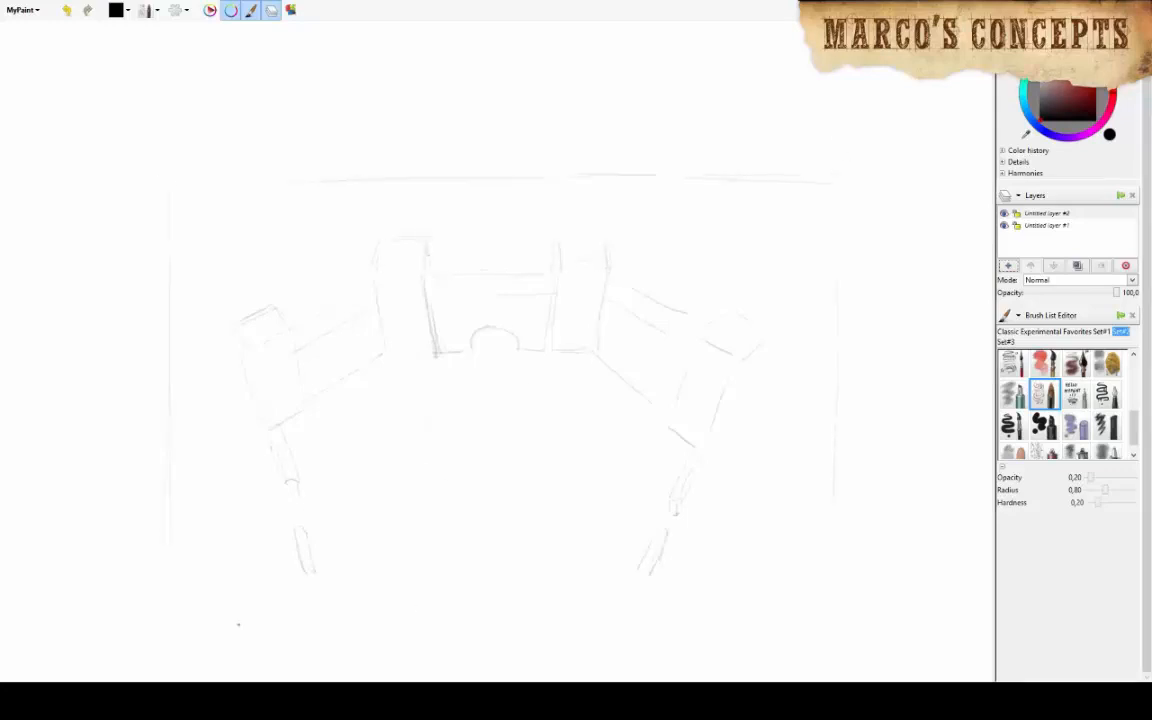
left_click(1047, 225)
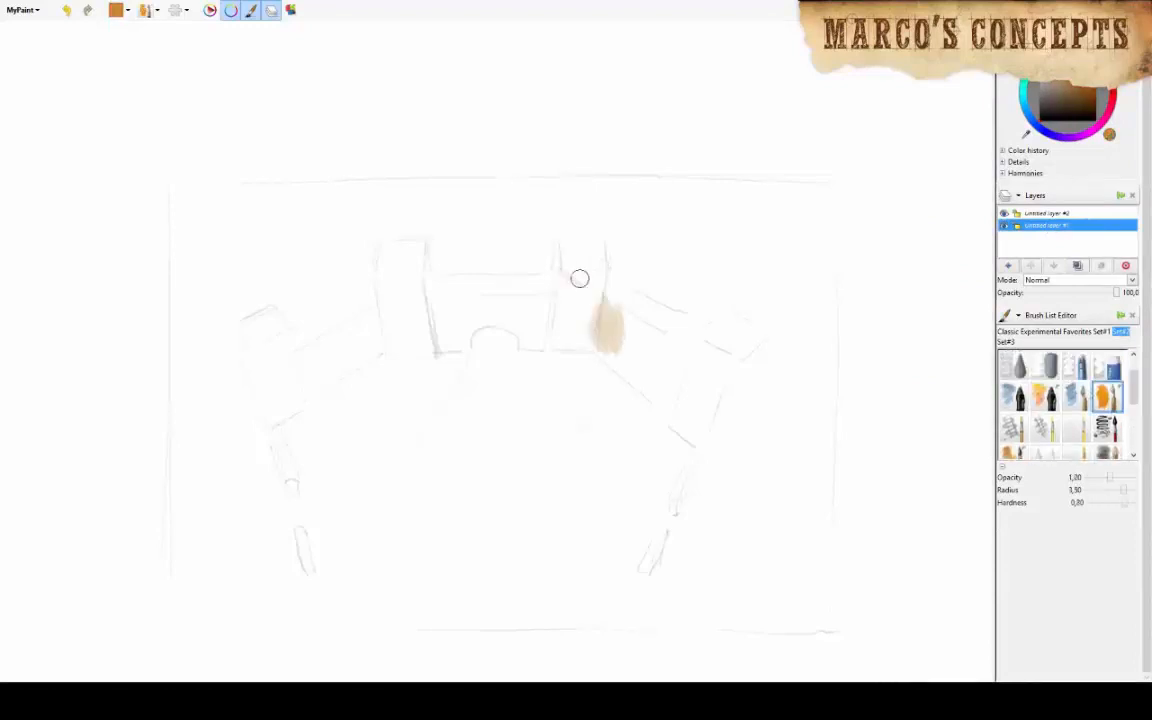
- Block in the right tower, left and central walls, left tower and lower courtyard in tan
left_click_drag(580, 278, 694, 414)
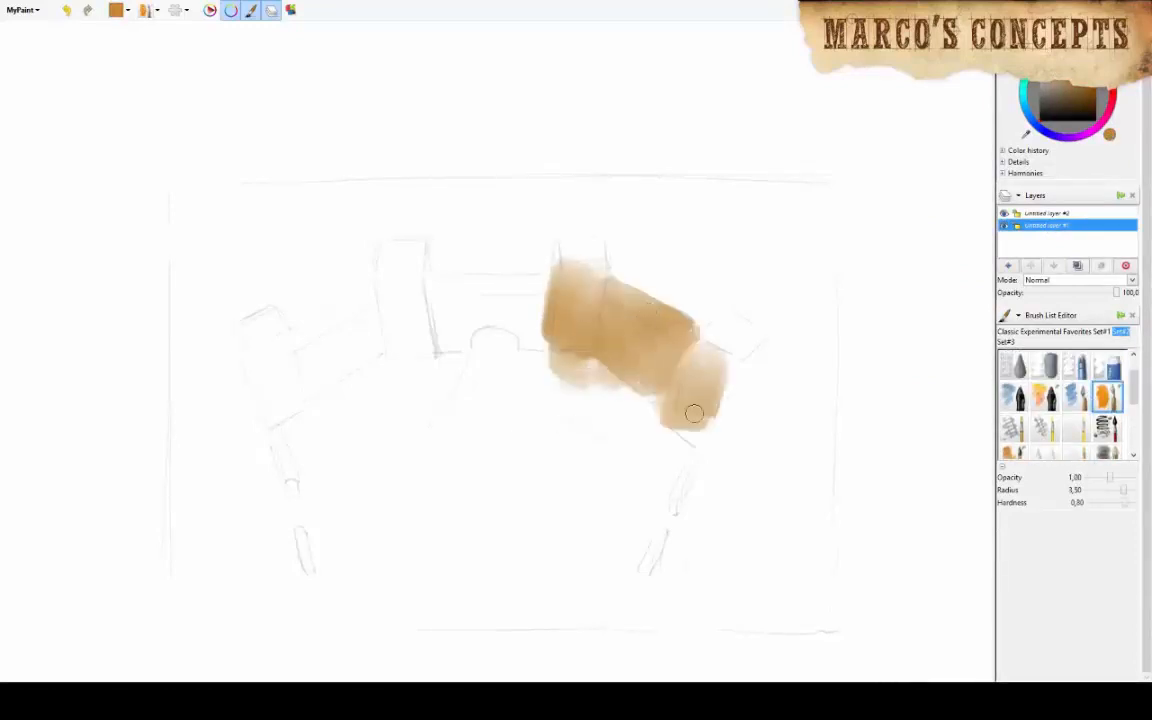
left_click_drag(694, 414, 285, 338)
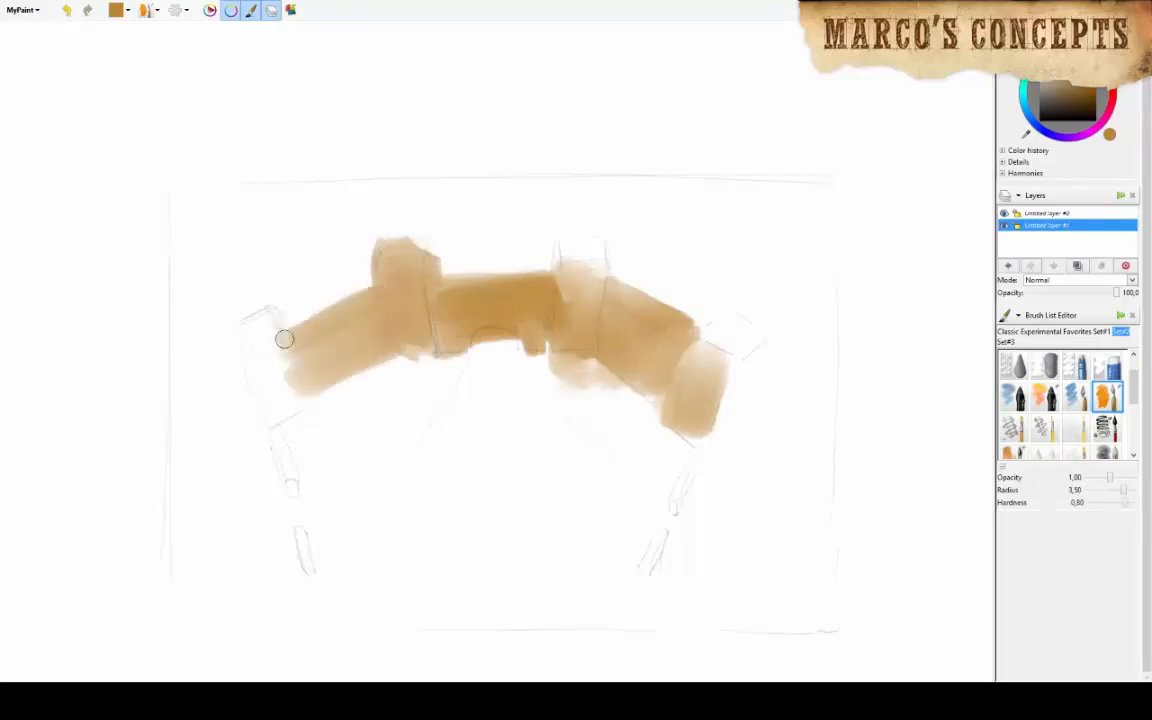
left_click_drag(285, 340, 250, 393)
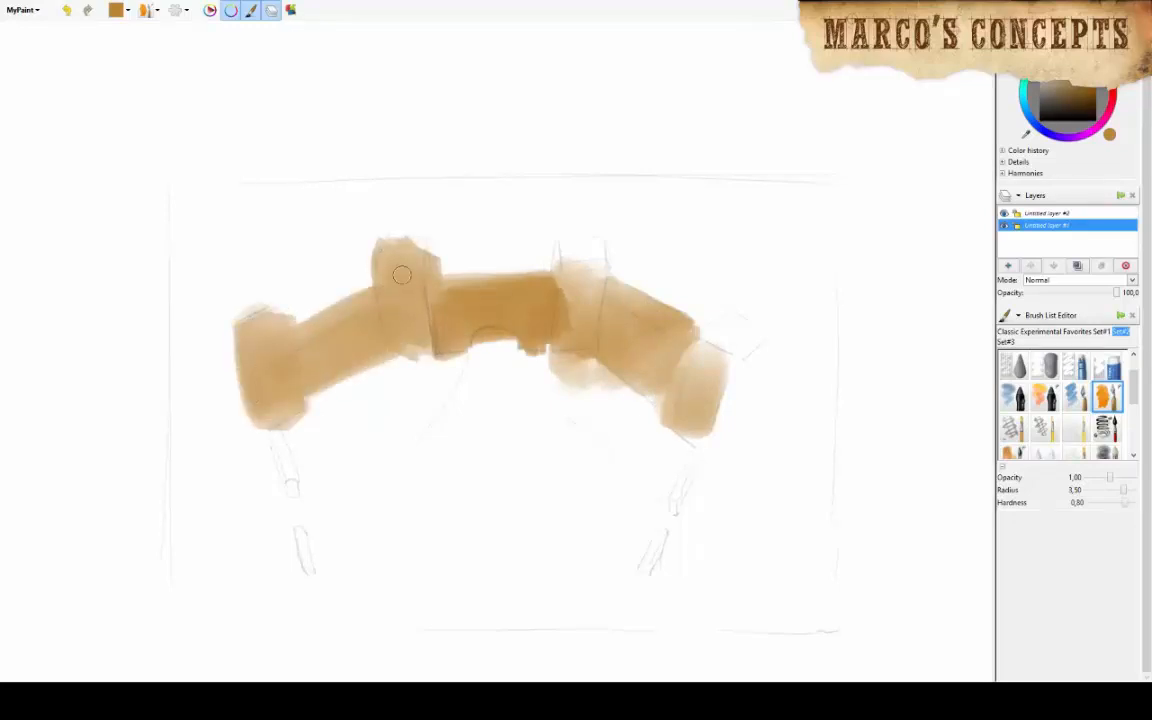
left_click_drag(400, 275, 590, 360)
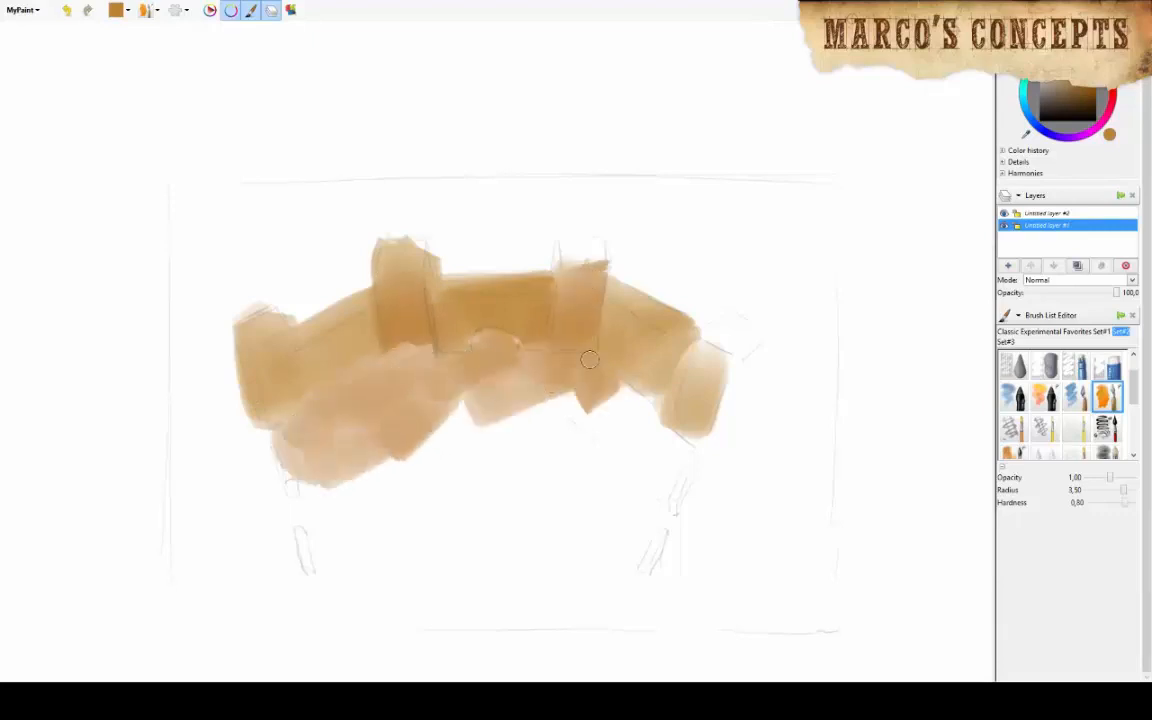
left_click_drag(590, 360, 397, 465)
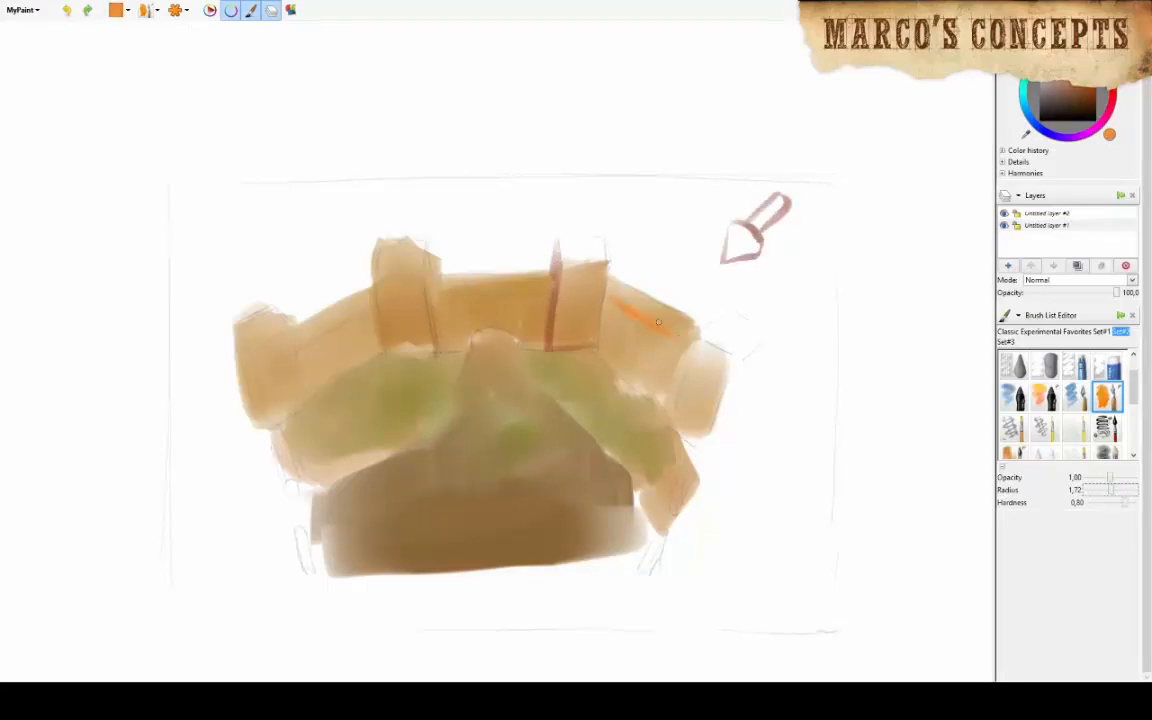
- Paint orange light on the right and left wall faces and purple shade on inner walls
left_click_drag(658, 322, 340, 356)
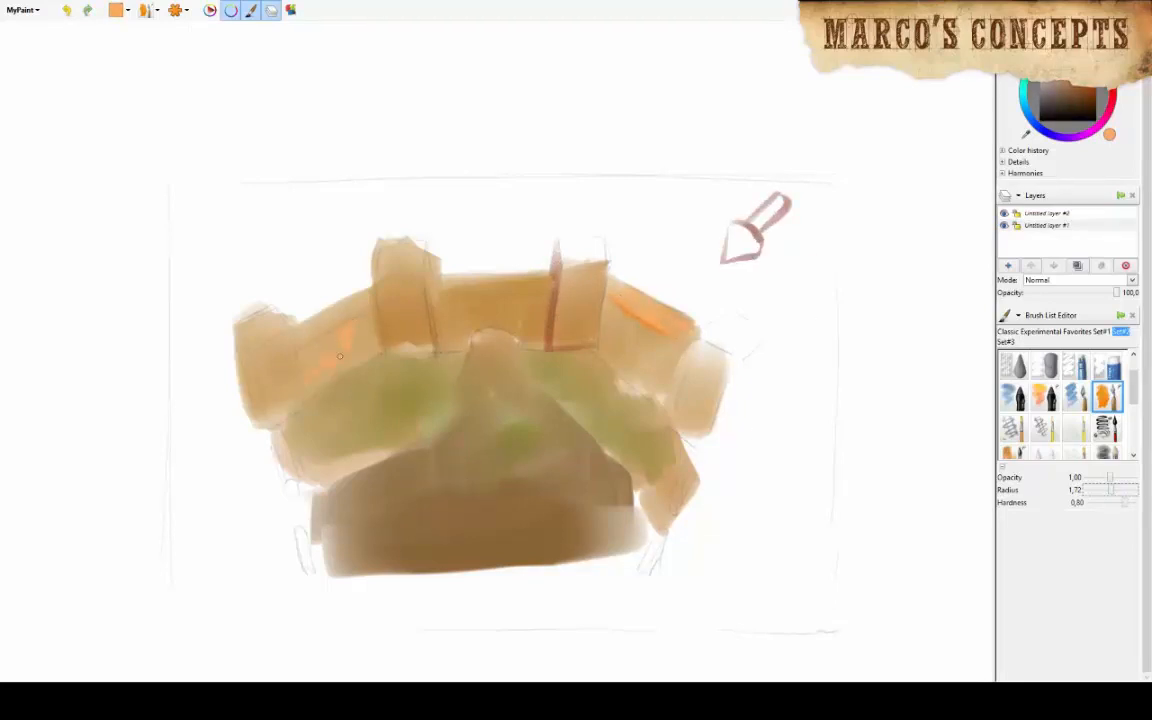
left_click_drag(340, 355, 330, 325)
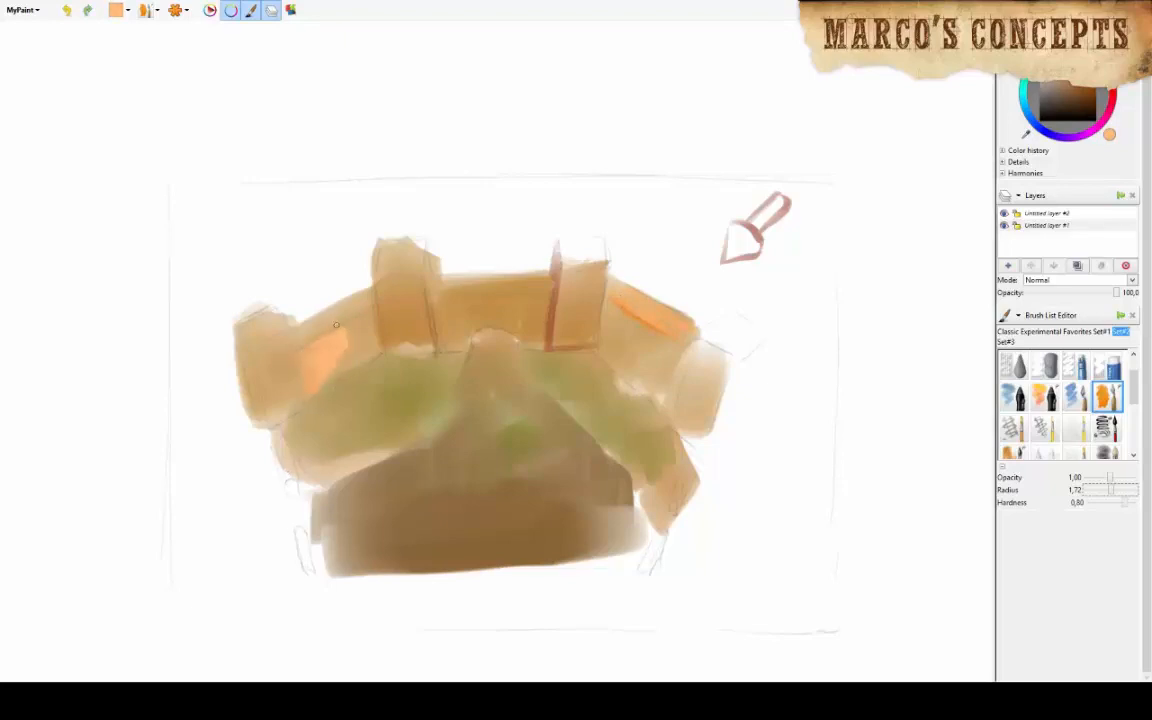
left_click_drag(337, 325, 283, 436)
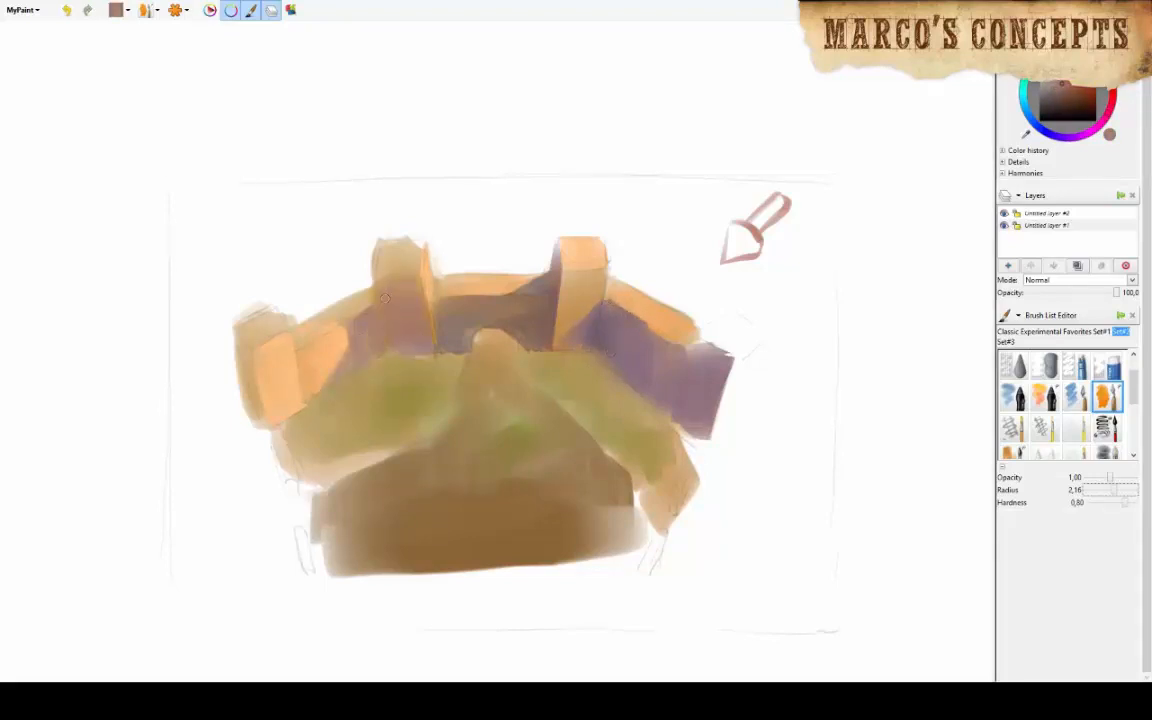
left_click_drag(385, 298, 533, 365)
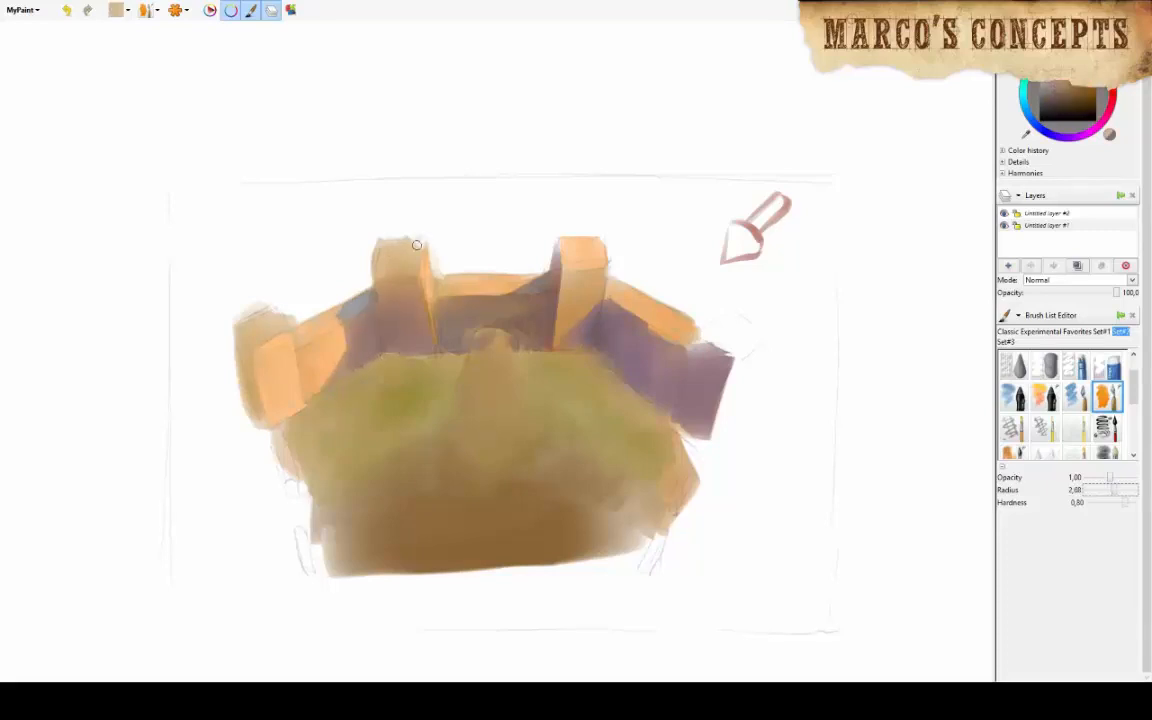
- Paint beige sky above and between the towers, extending it past the right wall
left_click_drag(417, 245, 673, 297)
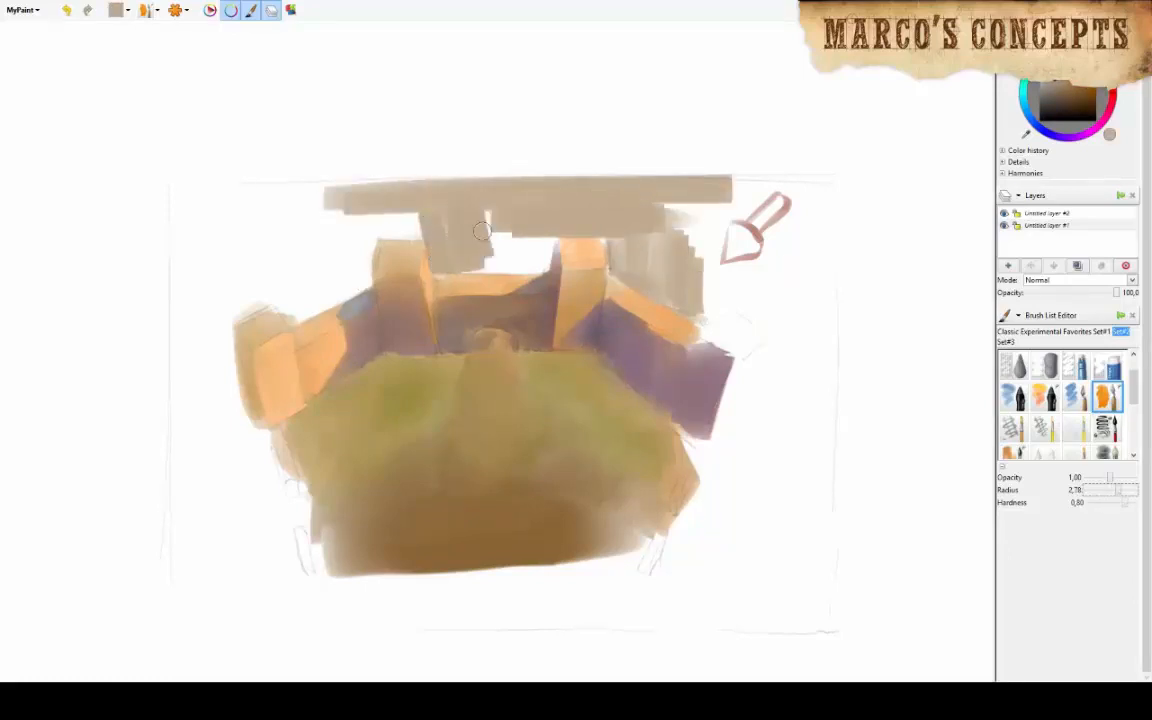
left_click_drag(483, 232, 446, 232)
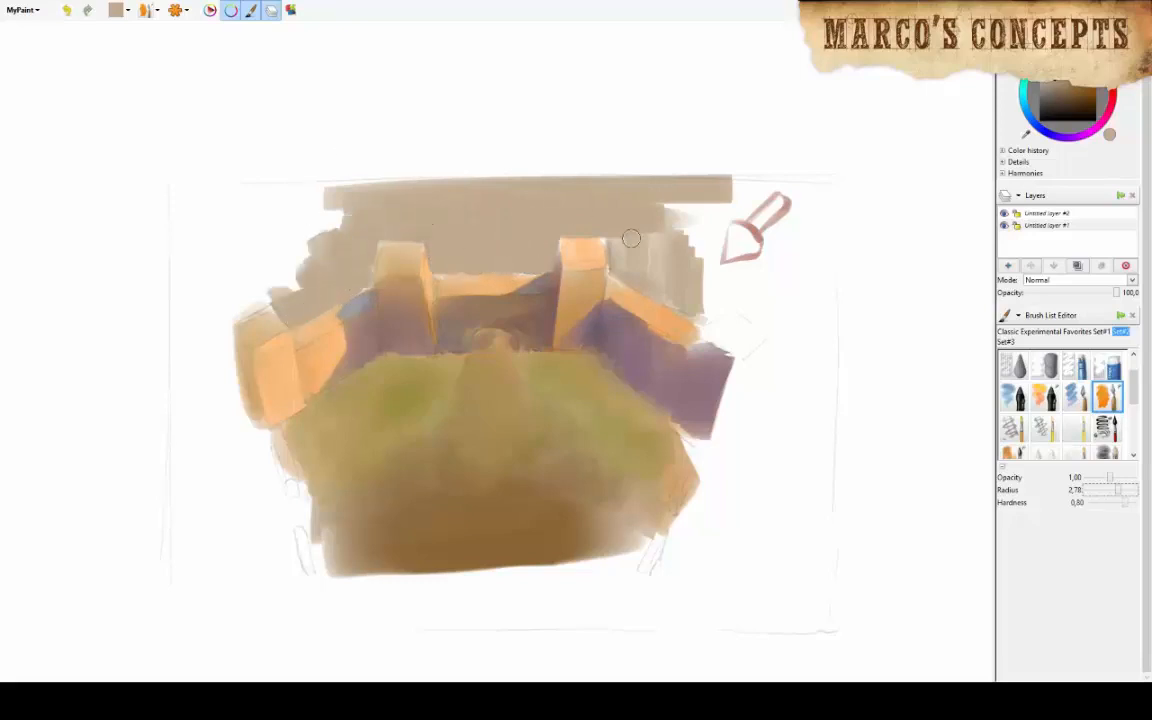
left_click_drag(631, 238, 700, 347)
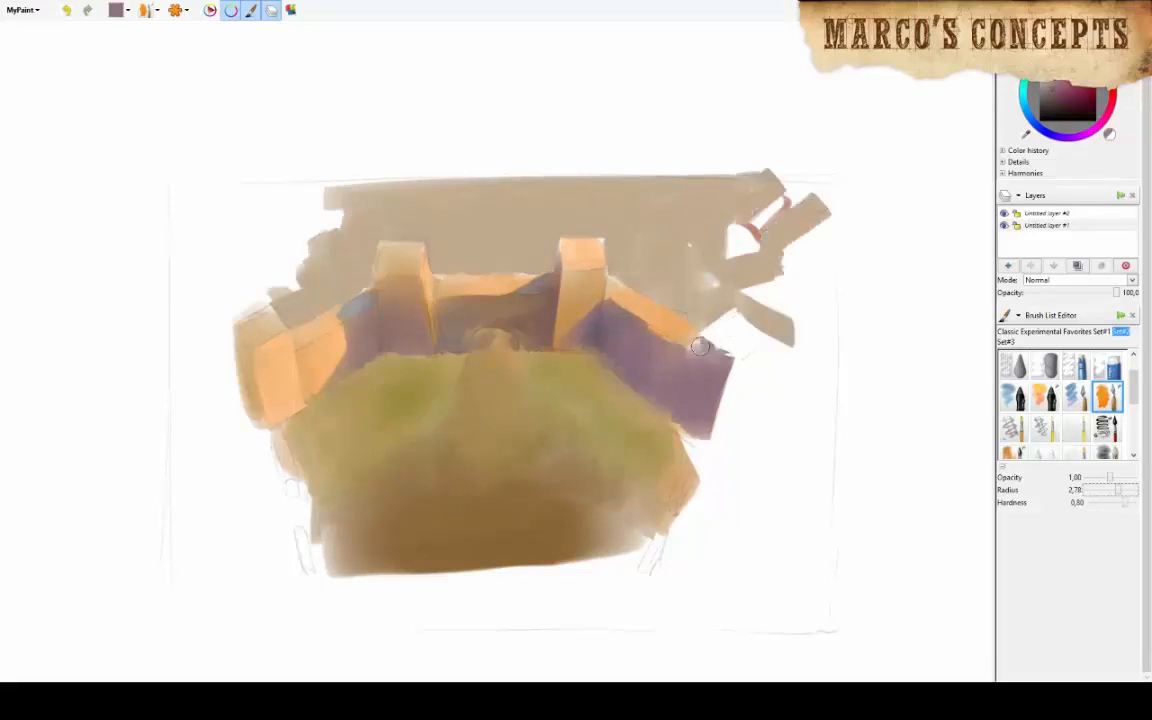
left_click_drag(700, 347, 780, 490)
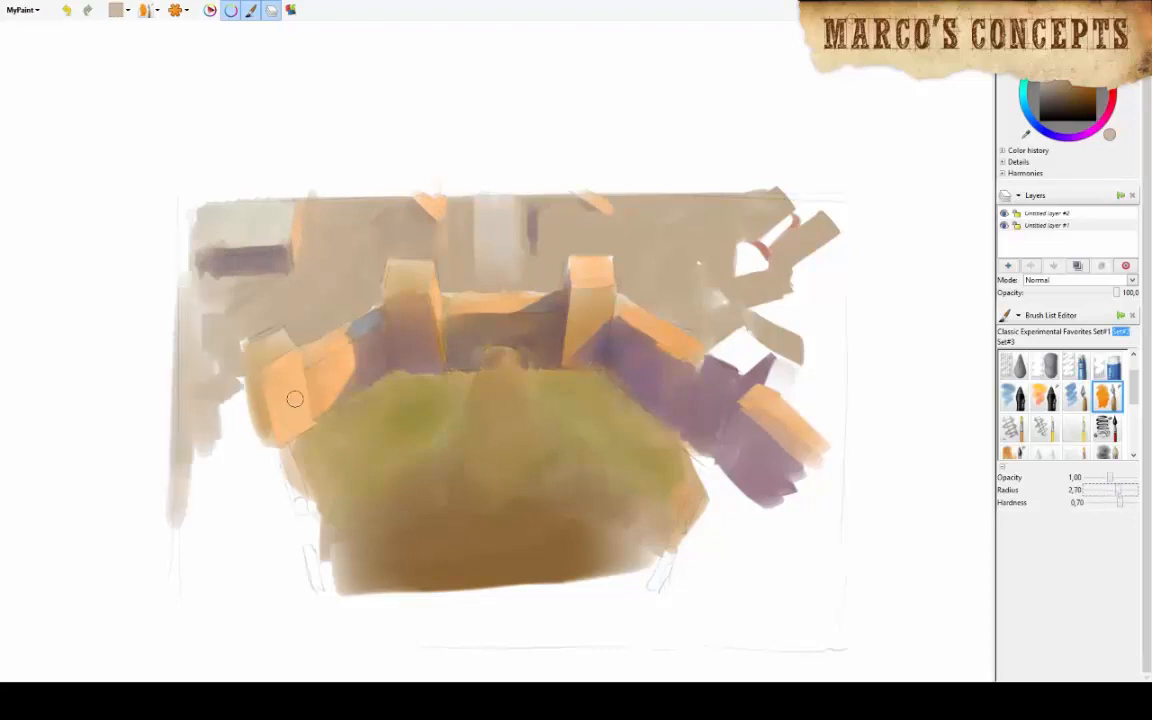
- Brighten the left wall orange, extend it to the lower edge, and add olive-green foreground grass
left_click_drag(295, 399, 169, 496)
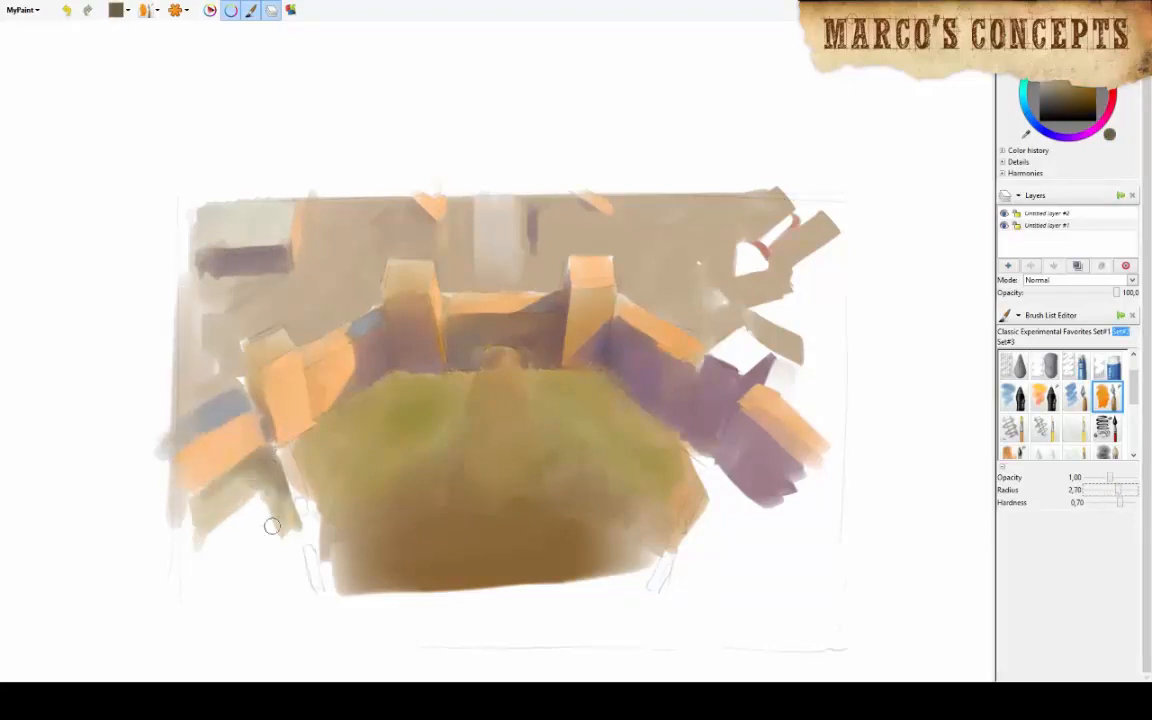
left_click_drag(200, 610, 800, 625)
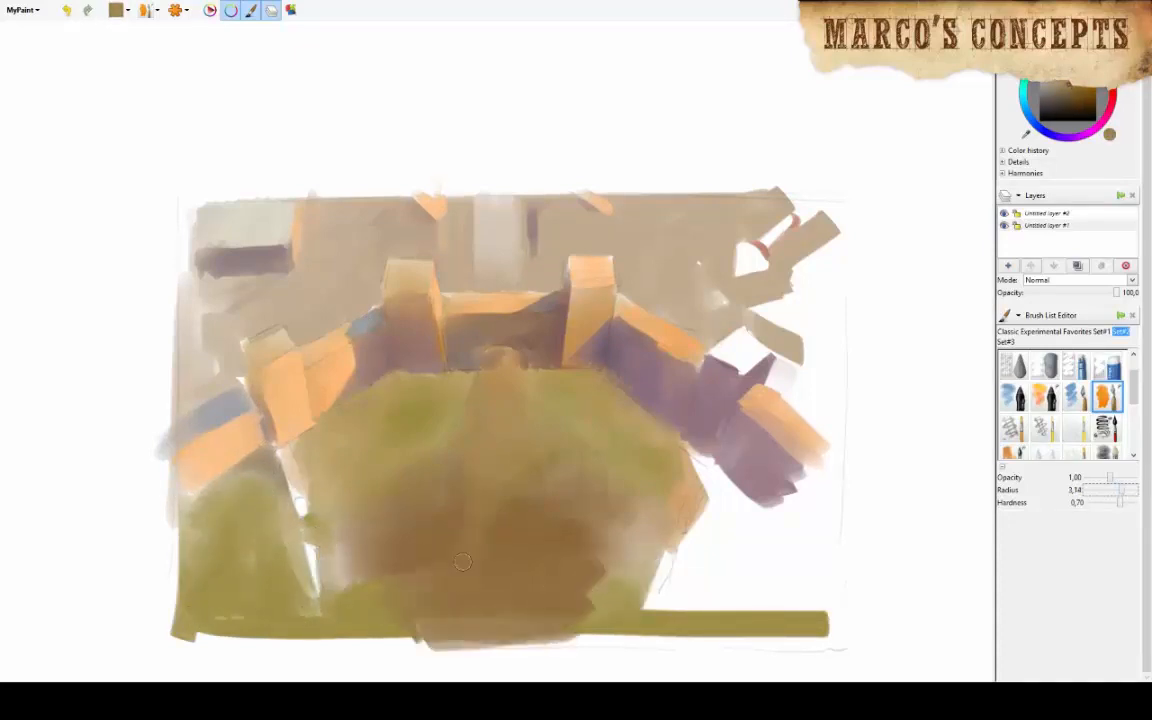
left_click_drag(463, 561, 781, 501)
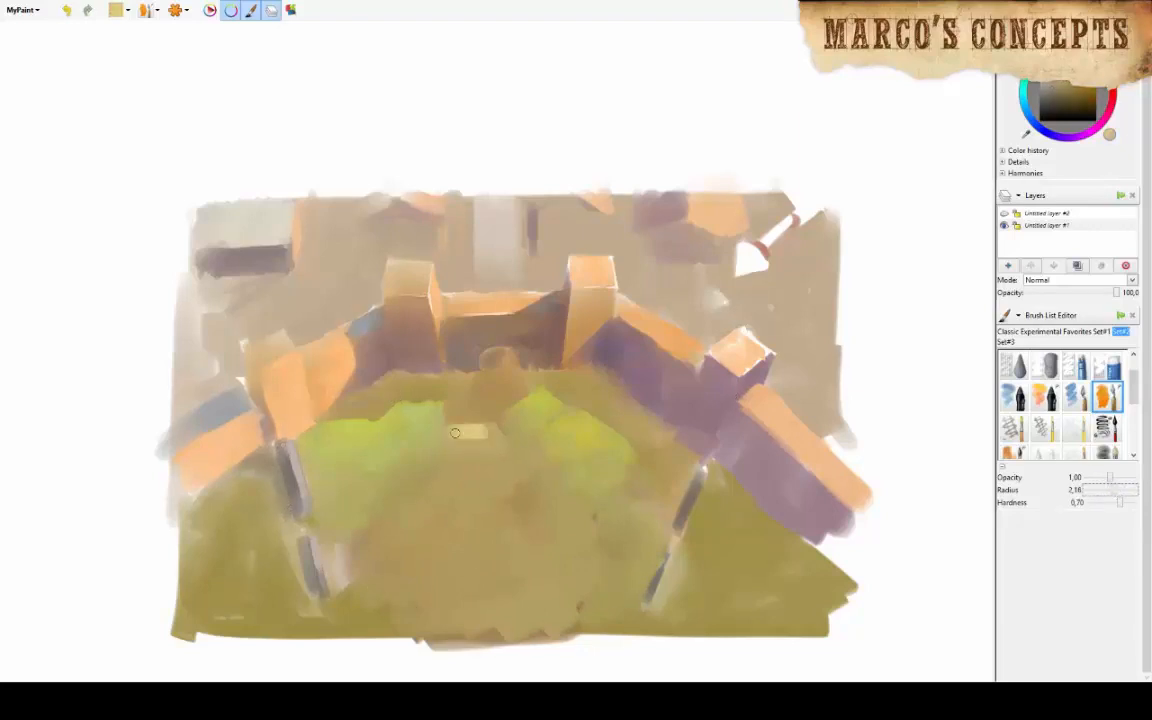
- Lighten the courtyard lawn with pale yellow-green strokes and shrink the brush radius for detail
left_click_drag(454, 432, 379, 535)
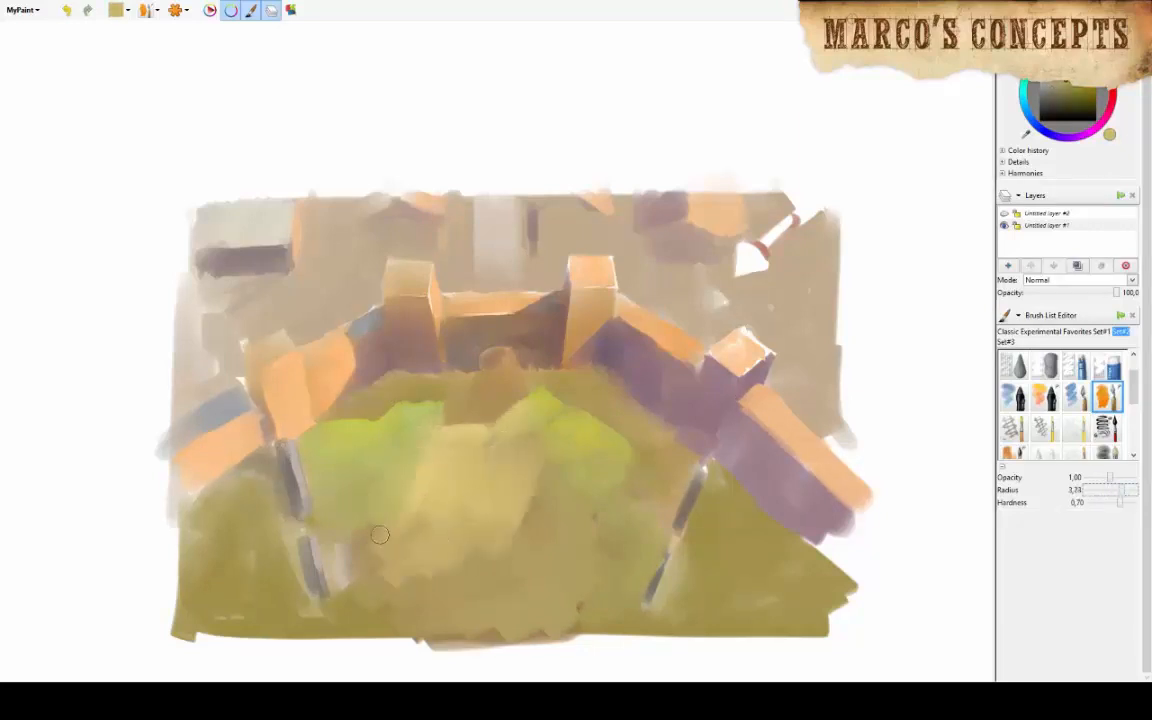
left_click_drag(380, 535, 551, 500)
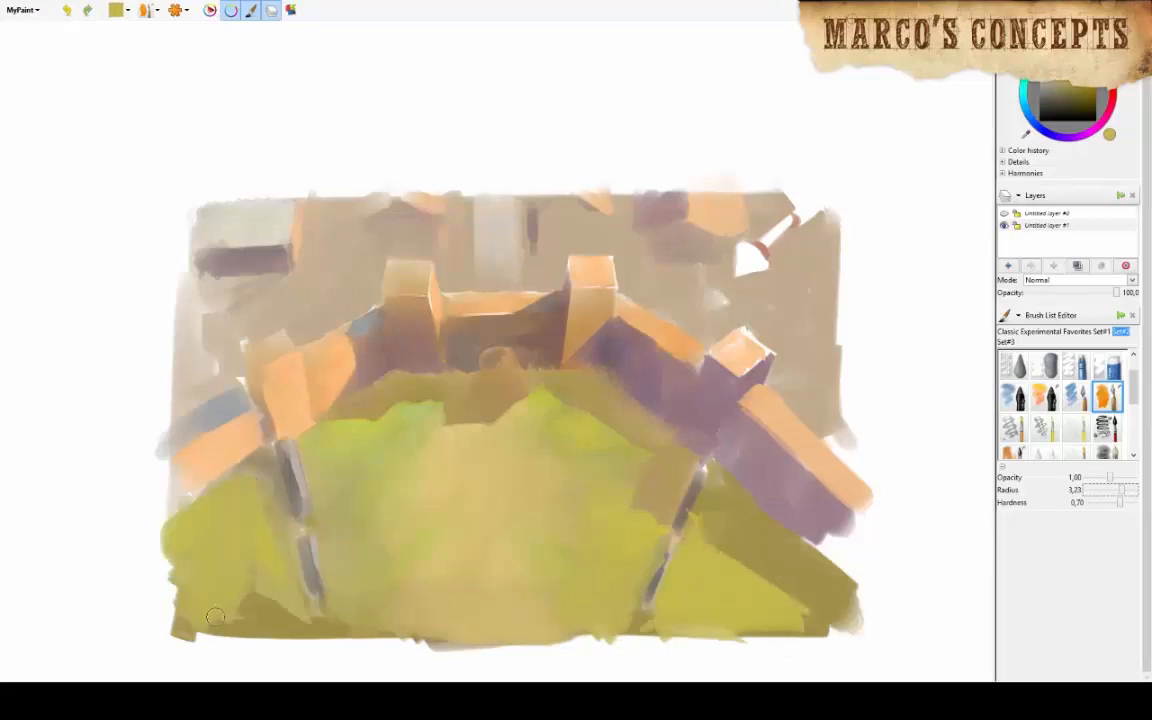
left_click_drag(1120, 490, 1100, 490)
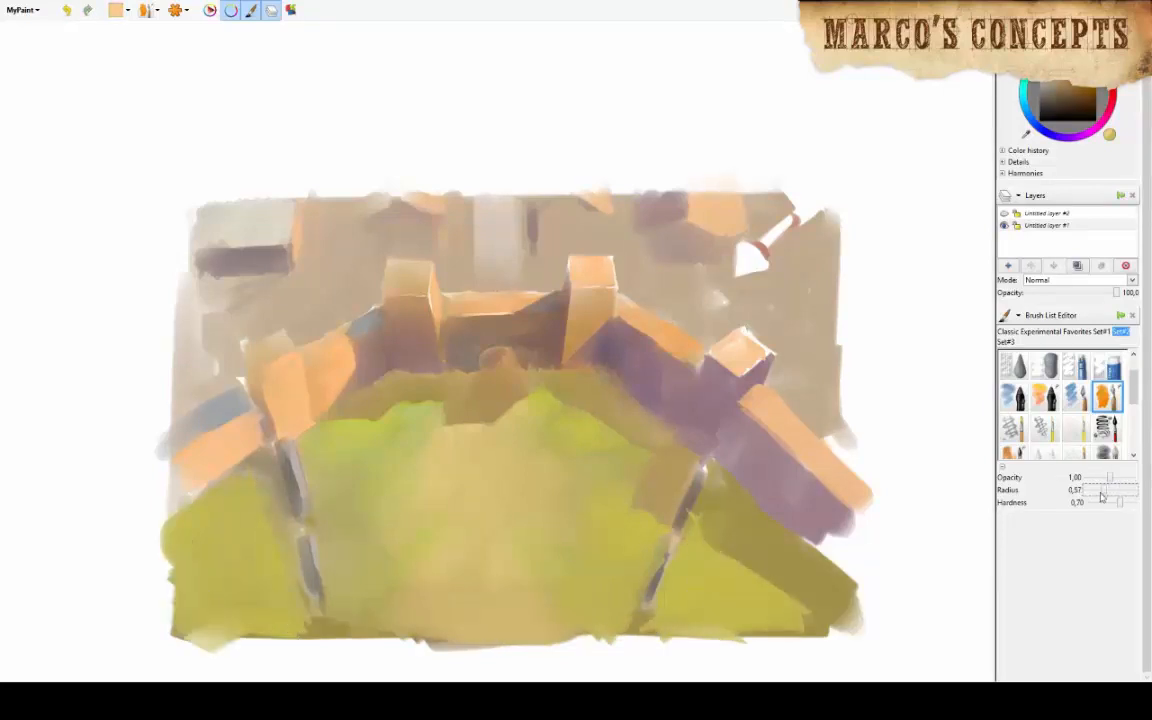
left_click_drag(1105, 490, 1128, 490)
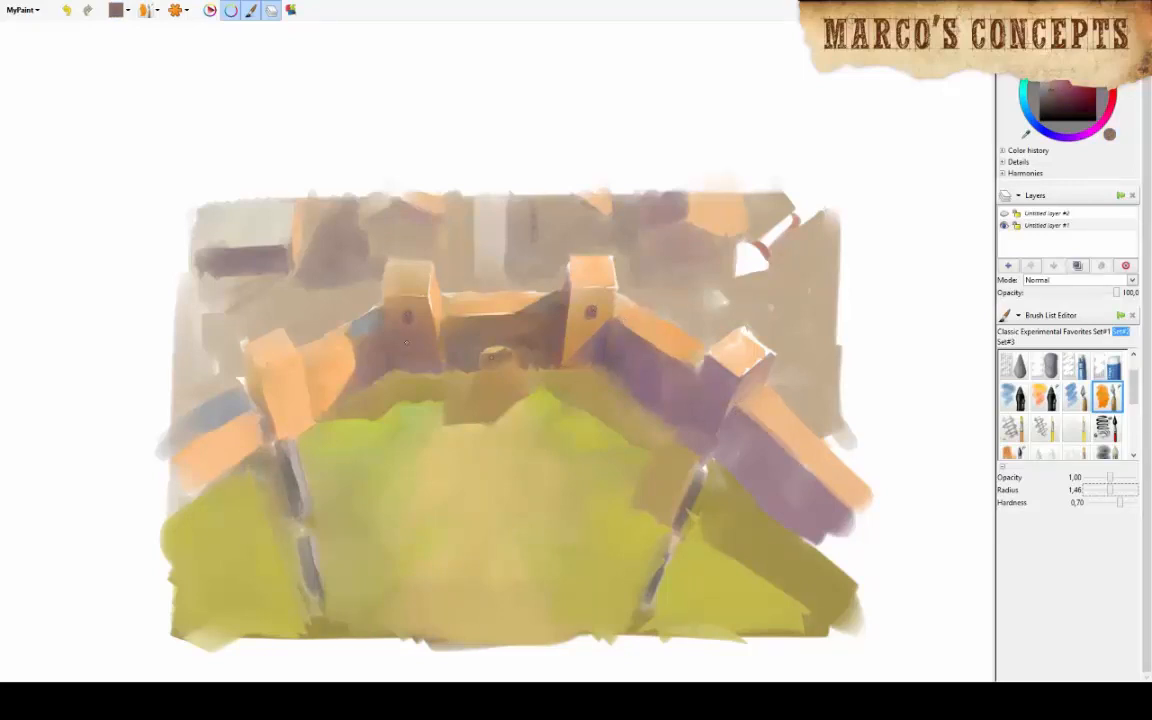
- Paint dark windows on the back towers and shade the grass near the right wall
left_click_drag(1100, 490, 1118, 490)
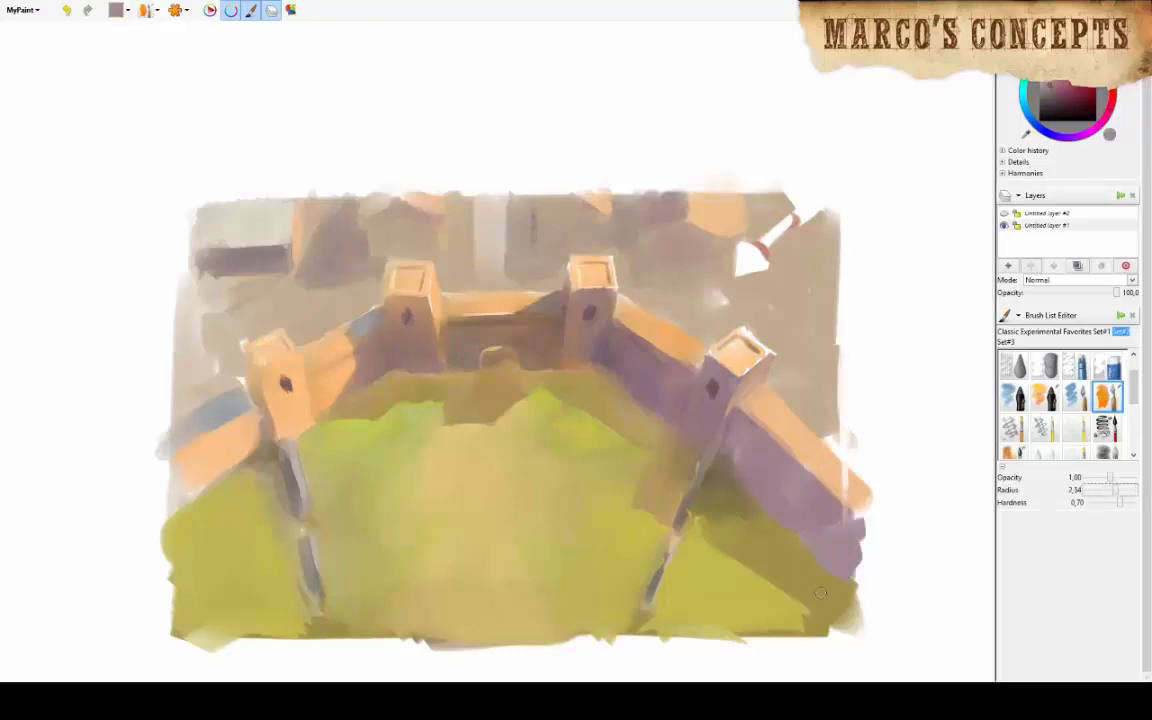
left_click_drag(1110, 490, 1095, 490)
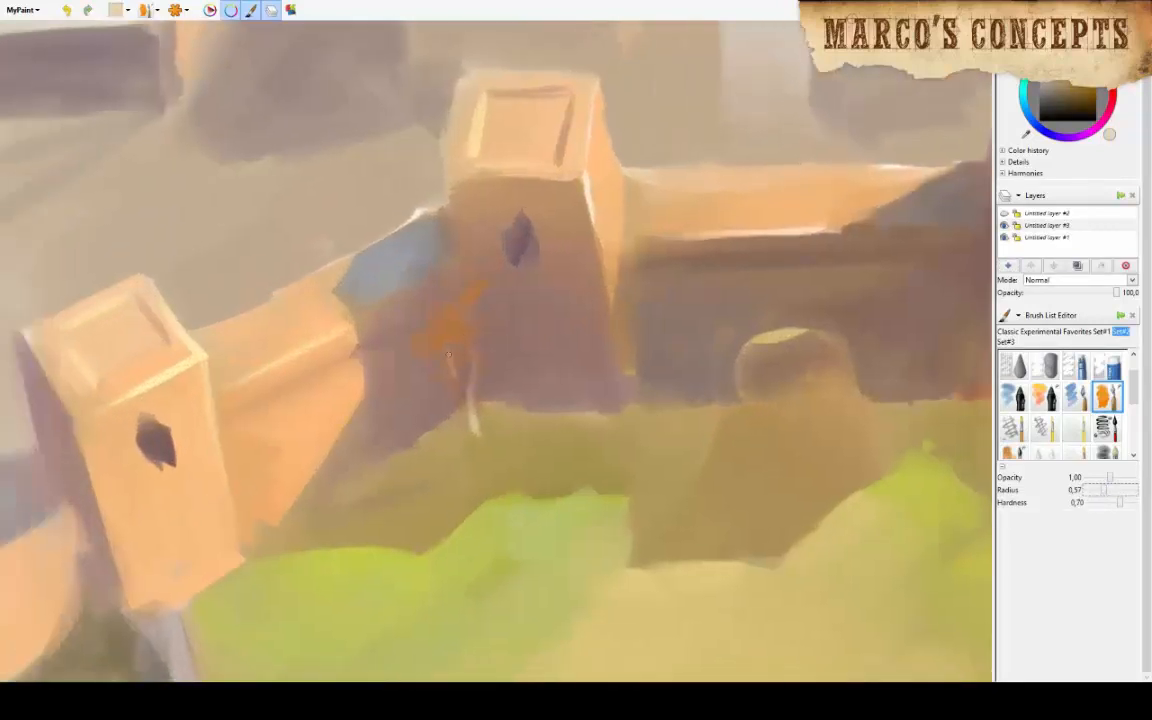
- Paint orange trees by the back and left towers with thin trunks, yellow leaves, wall detail
left_click_drag(448, 350, 430, 375)
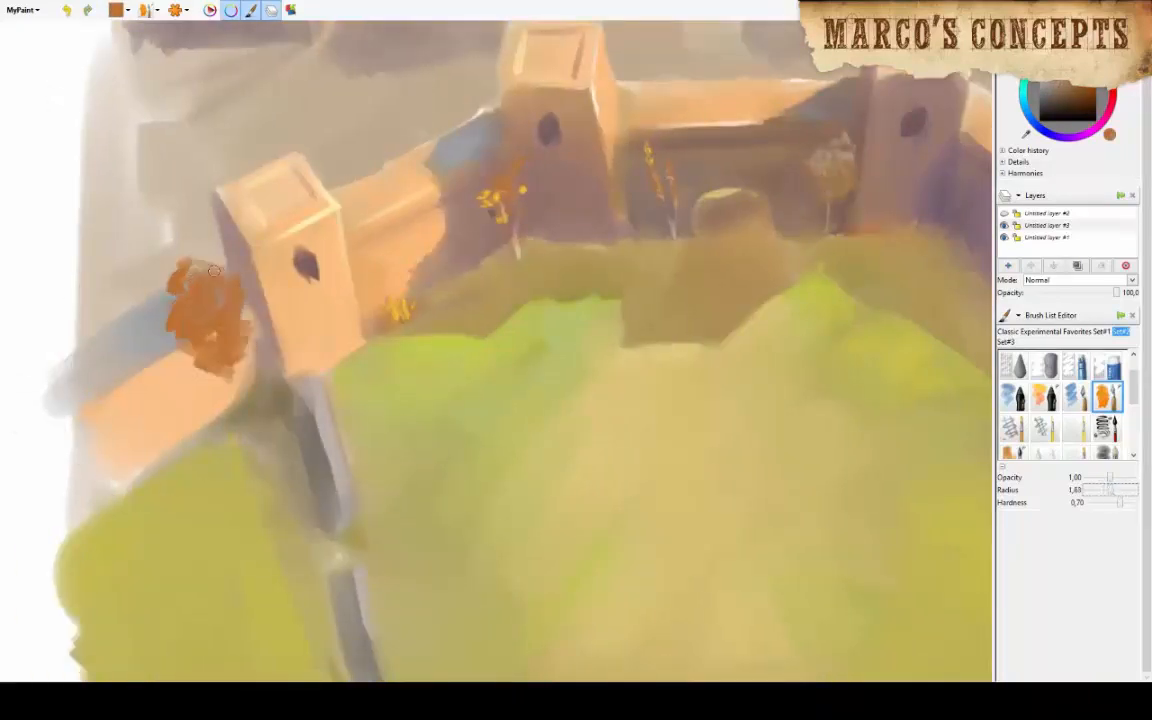
left_click_drag(214, 270, 252, 385)
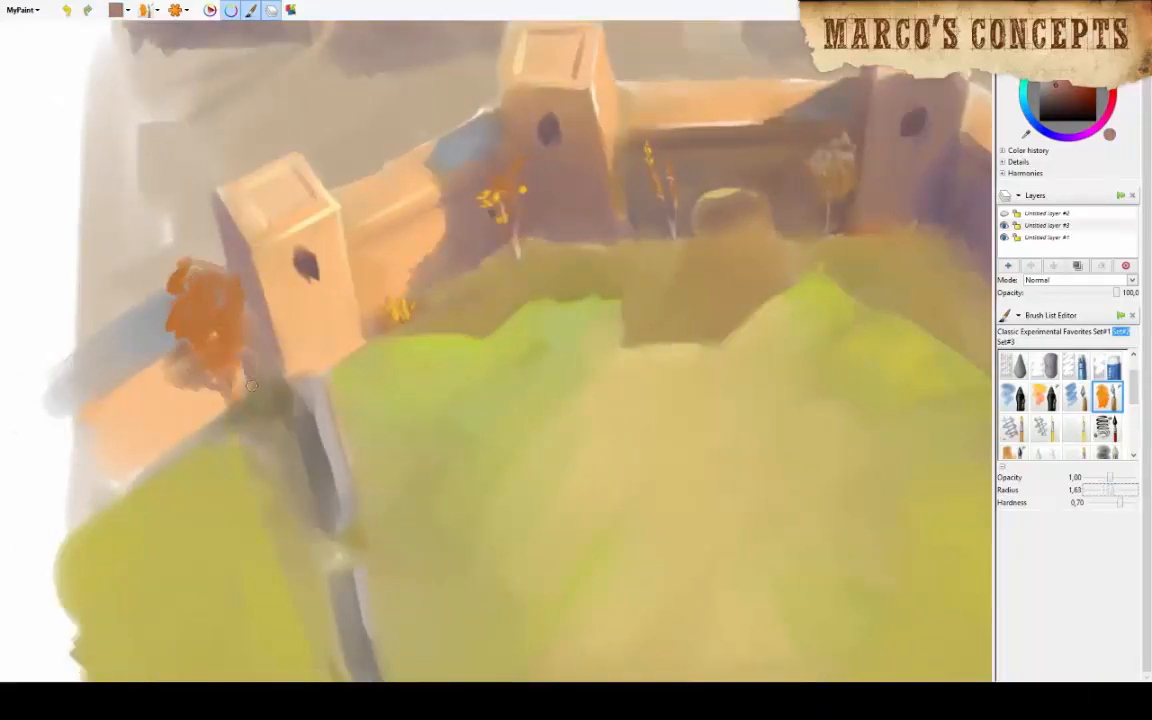
left_click_drag(1120, 490, 1100, 490)
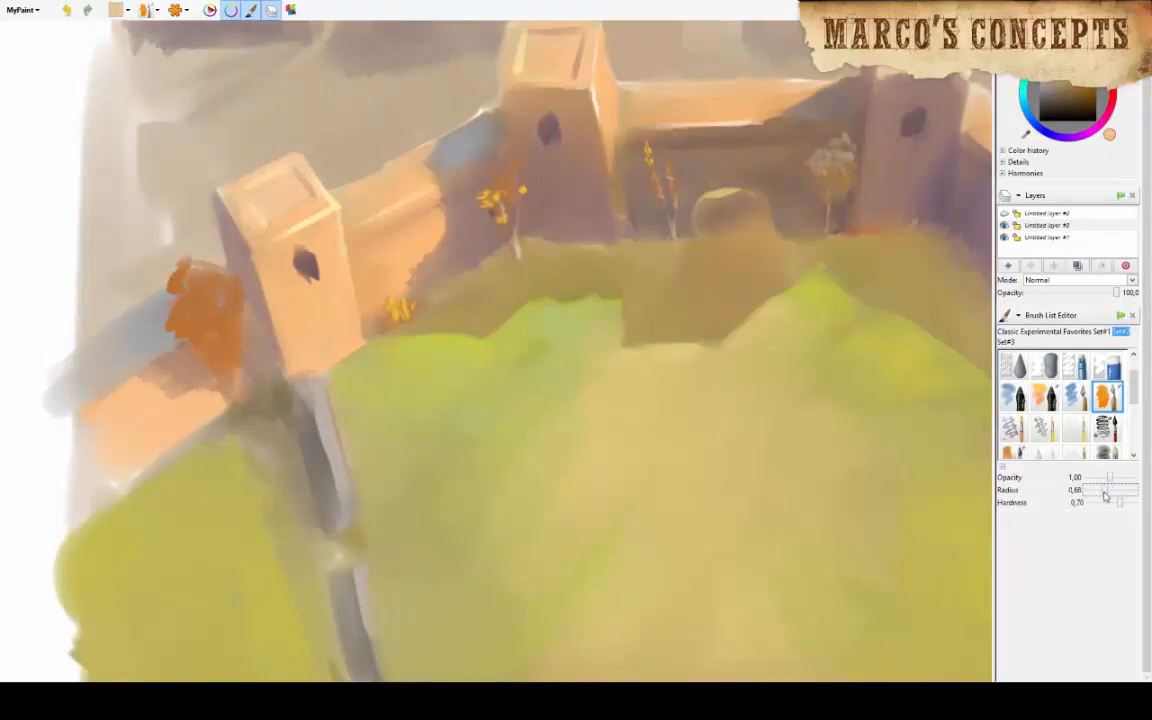
left_click_drag(1105, 490, 1095, 490)
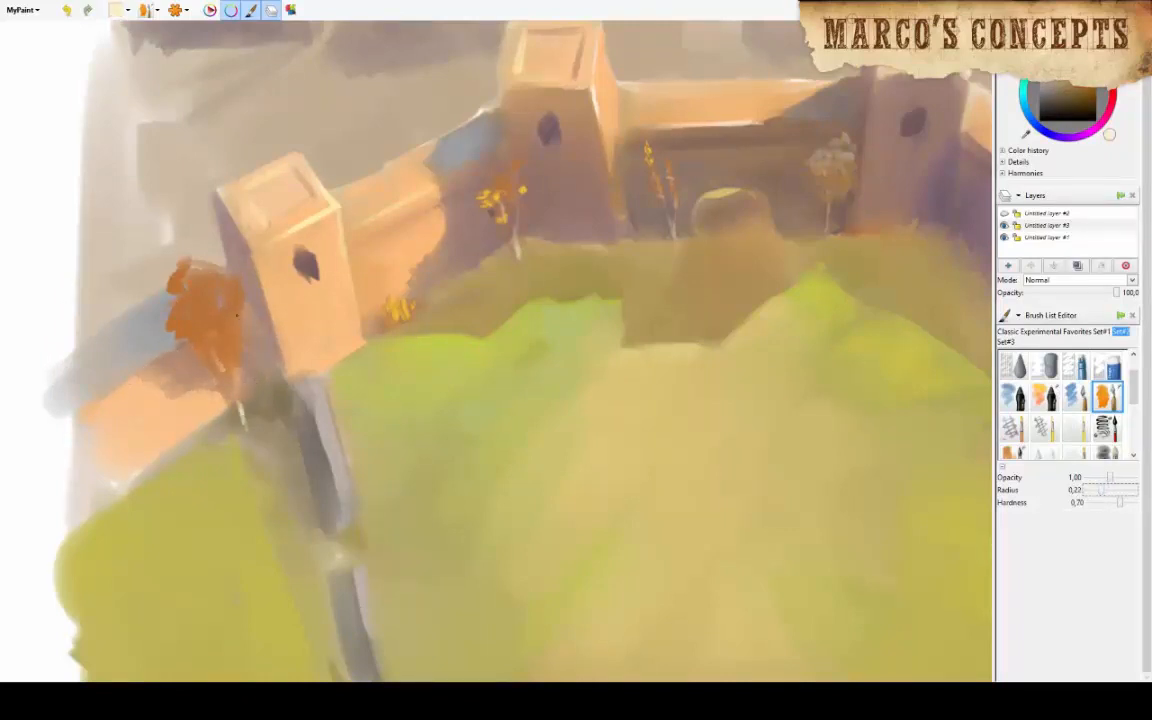
left_click_drag(205, 280, 225, 310)
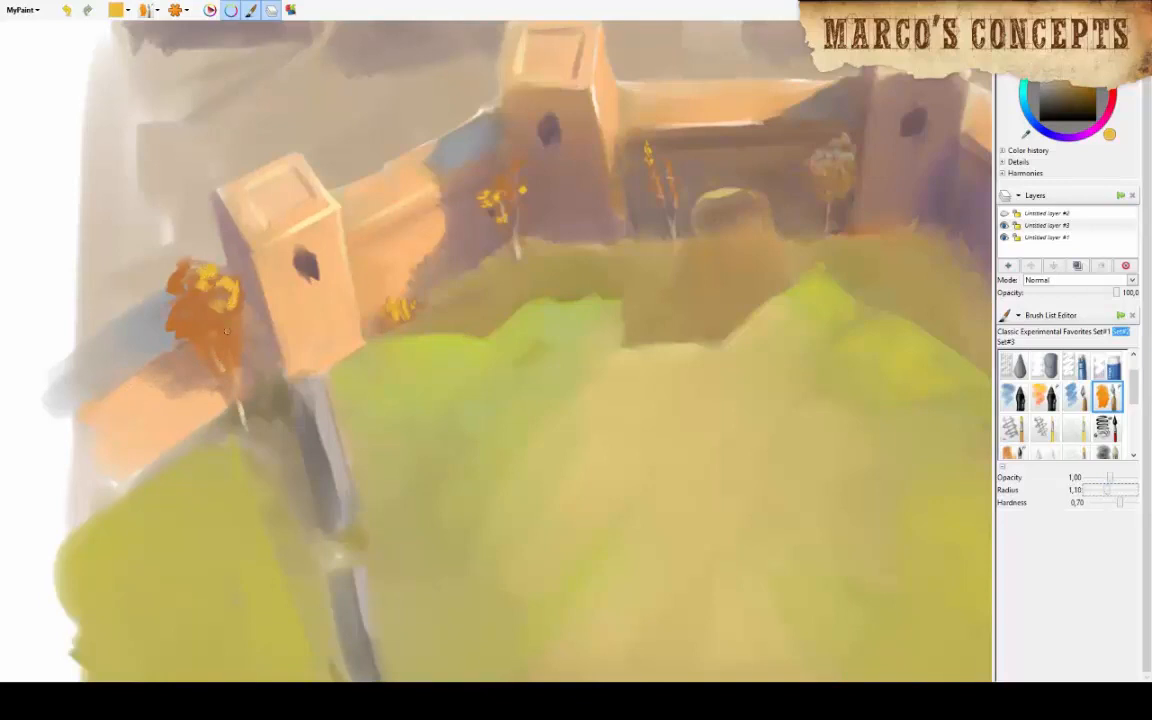
left_click_drag(225, 330, 210, 360)
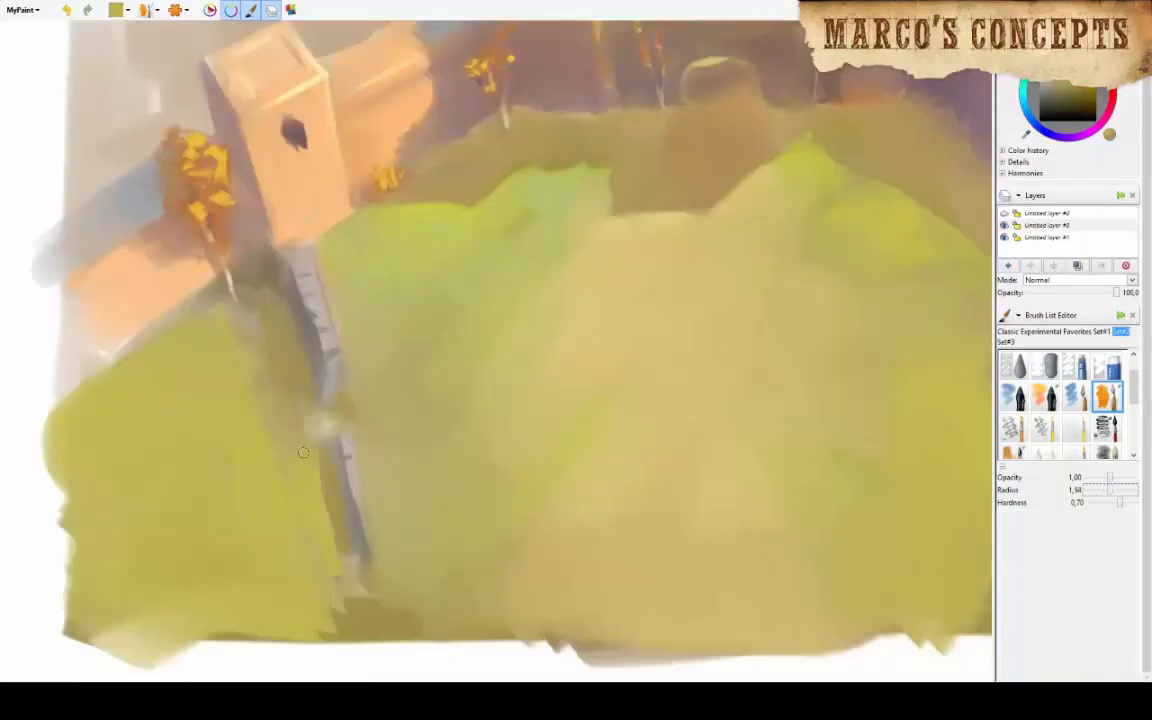
left_click_drag(303, 453, 282, 435)
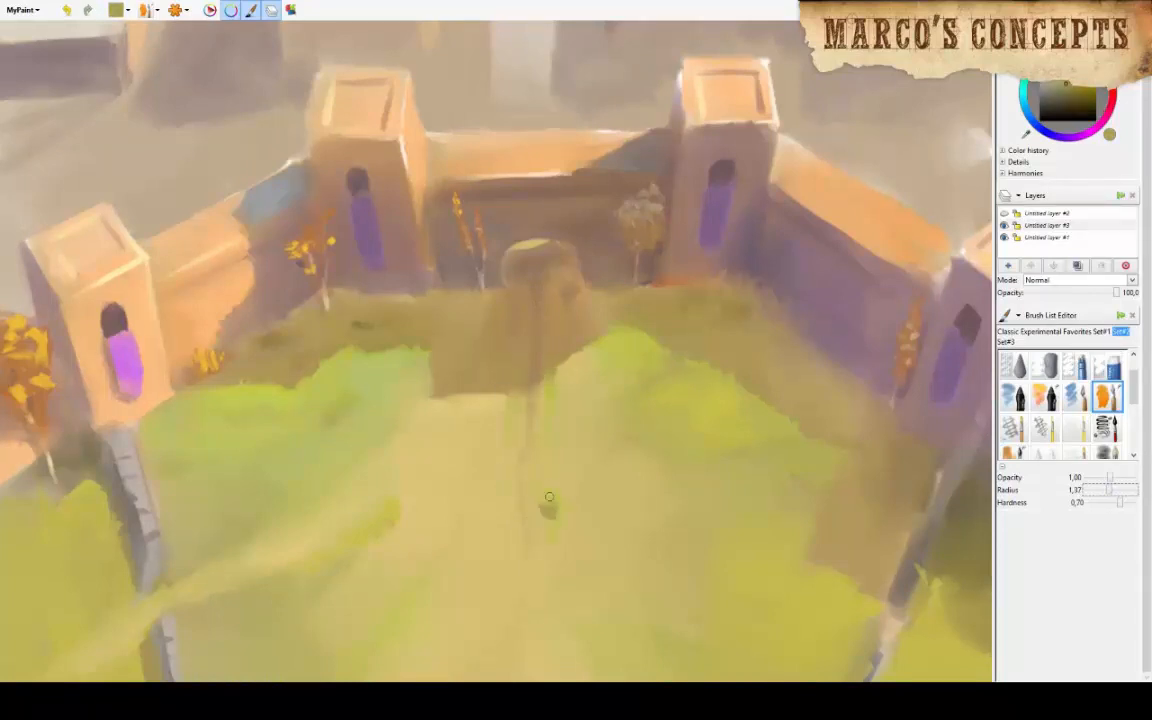
mouse_move(757, 588)
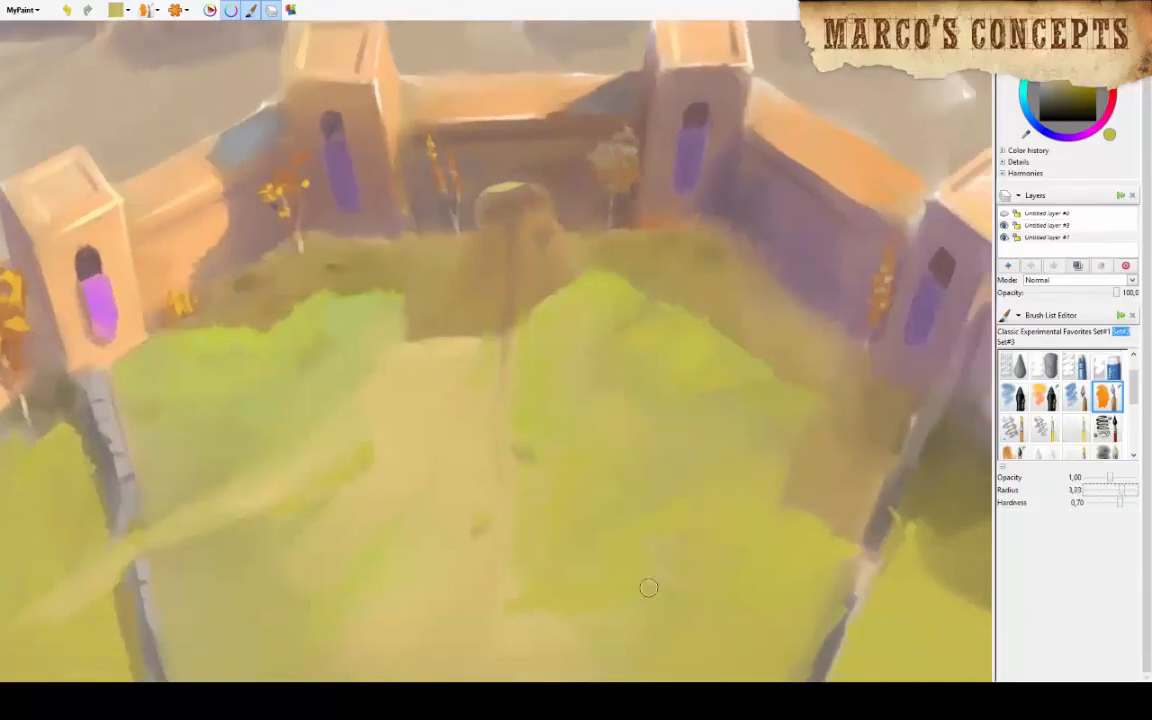
- Switch the active layer in the layers panel
left_click(1045, 225)
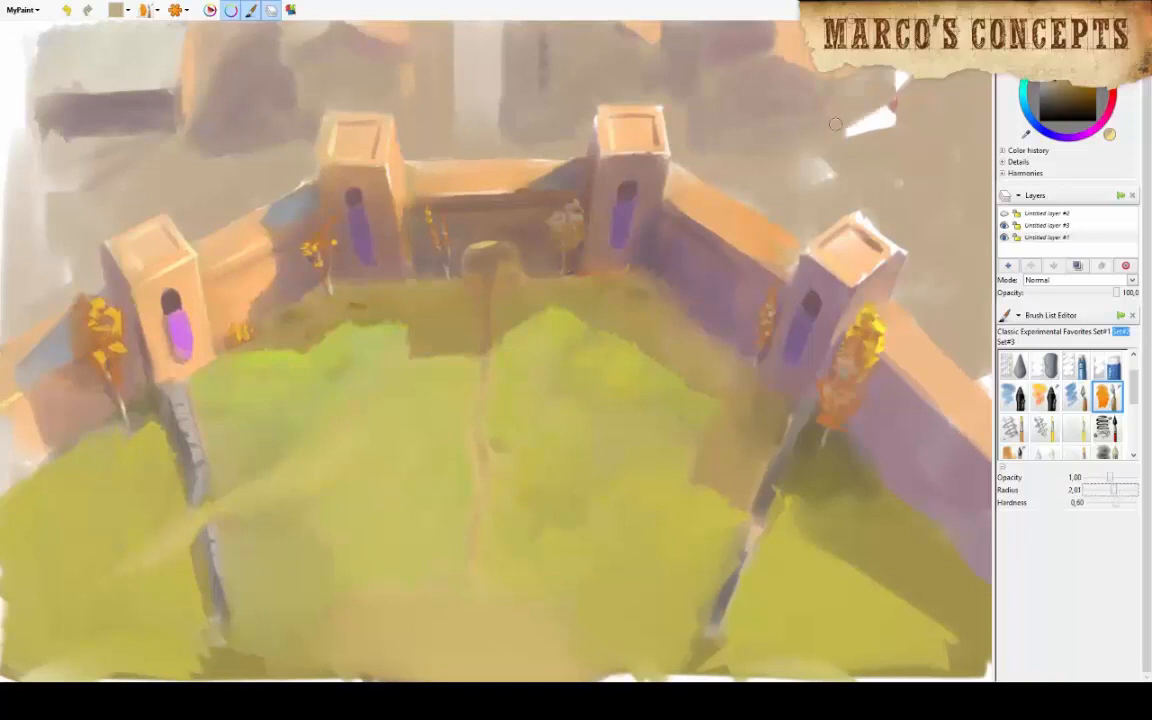
mouse_move(322, 588)
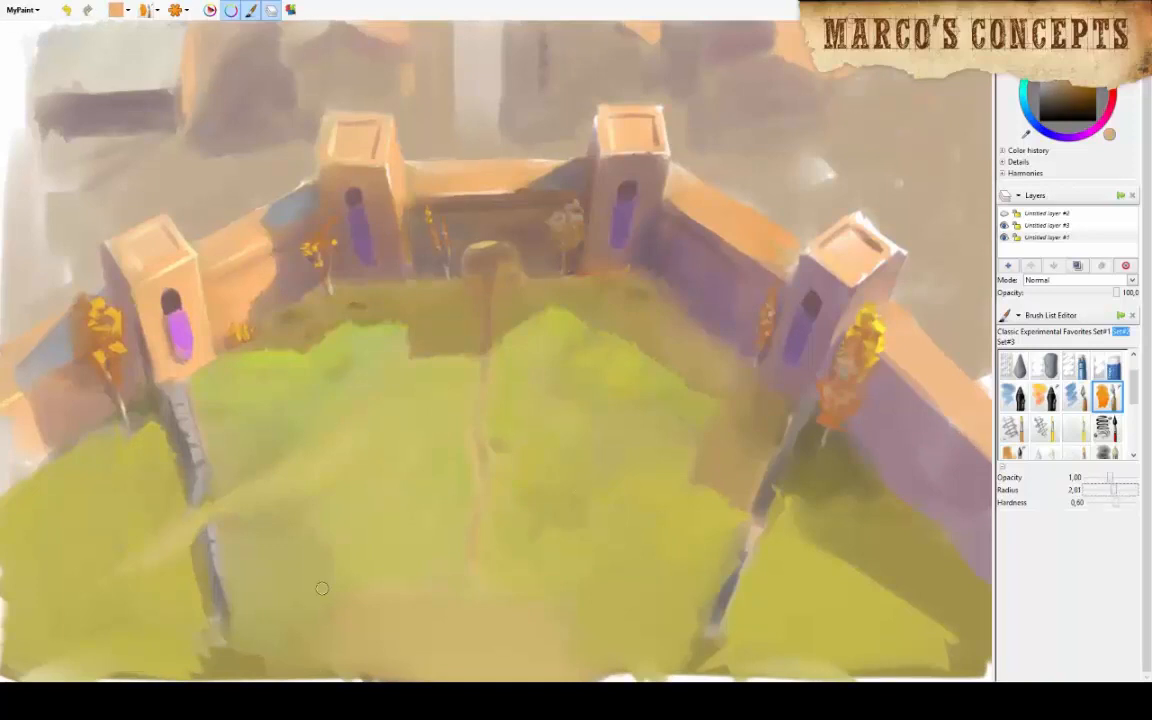